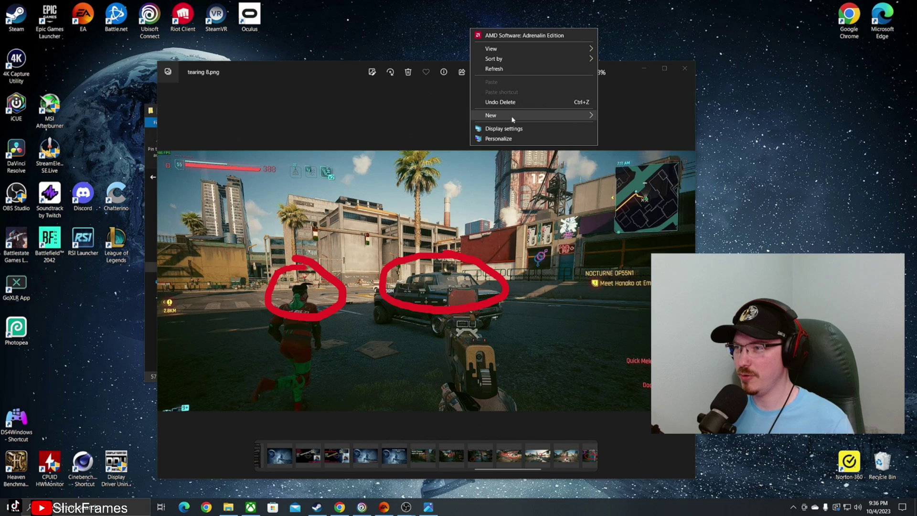
# Show the Multiple displays options on the Display page so display 2 can be set to extend
pyautogui.click(503, 128)
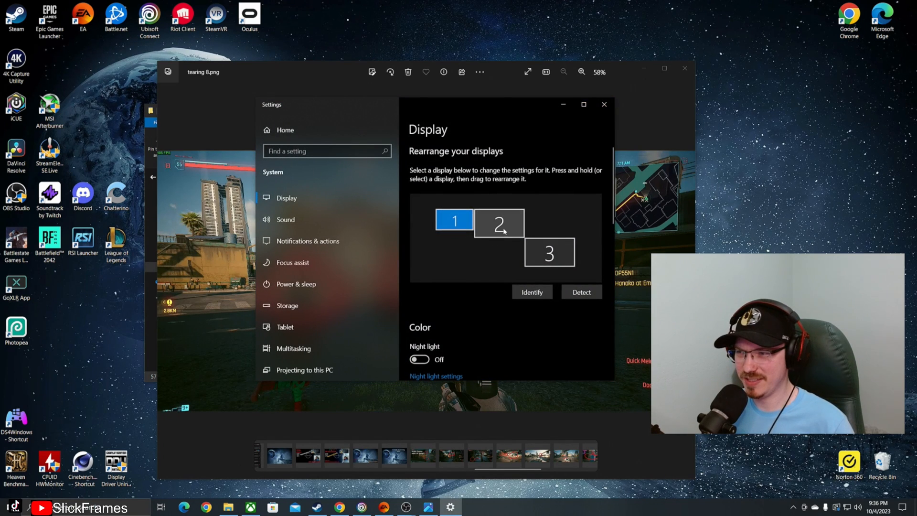
pyautogui.scroll(-3)
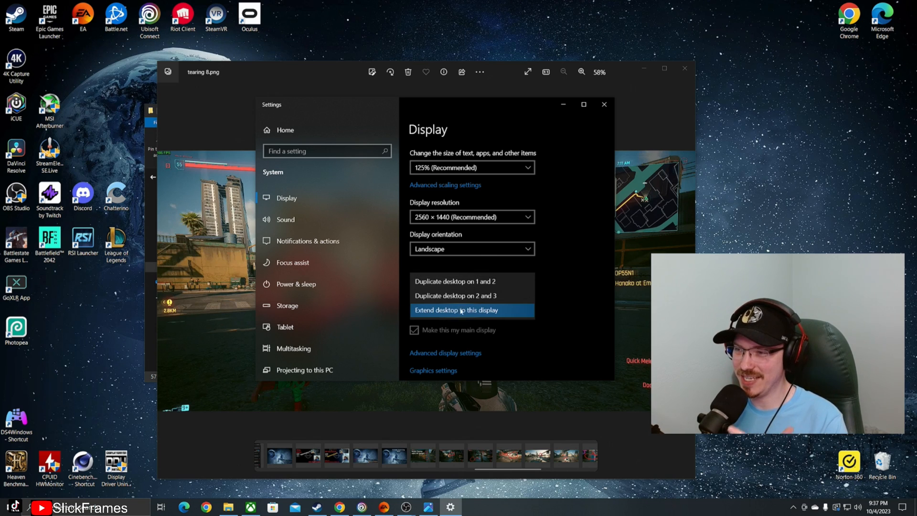
pyautogui.scroll(3)
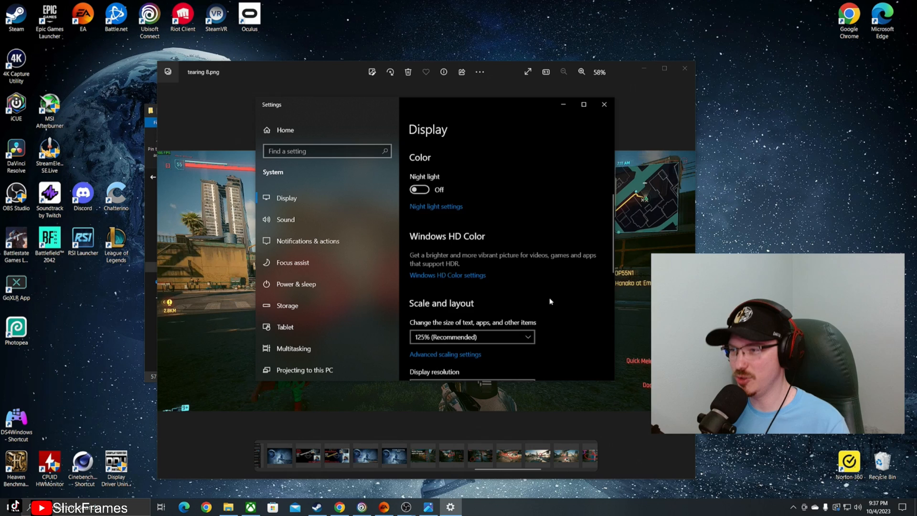
pyautogui.scroll(3)
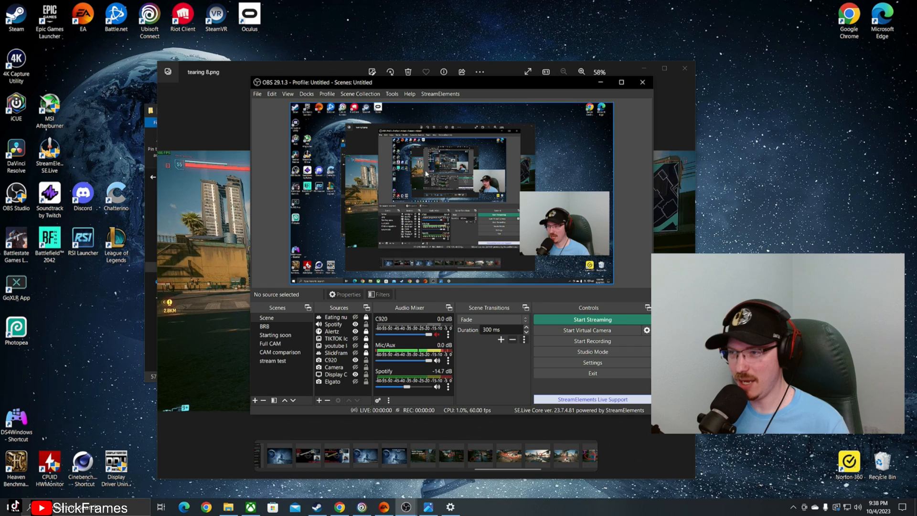
# Bring up the preview's context menu to reach Fullscreen Projector for the HD60 S+
pyautogui.rightClick(426, 173)
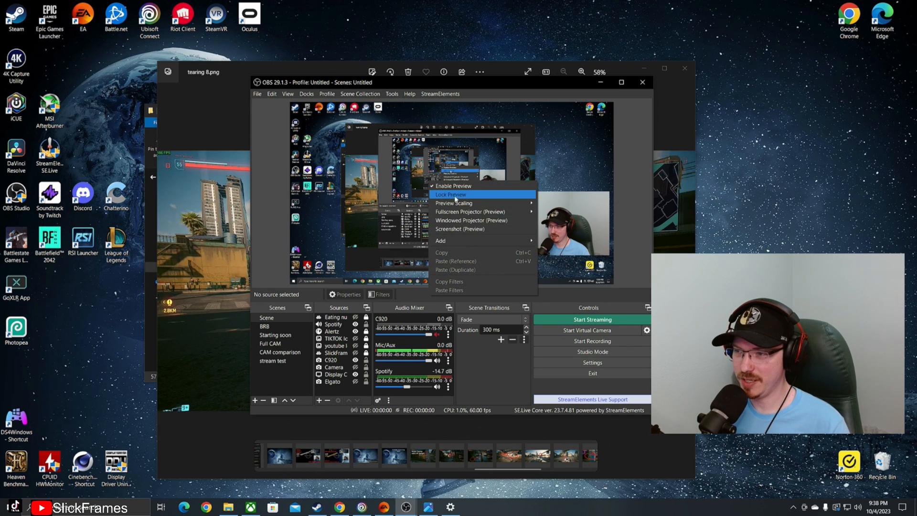
pyautogui.moveTo(468, 212)
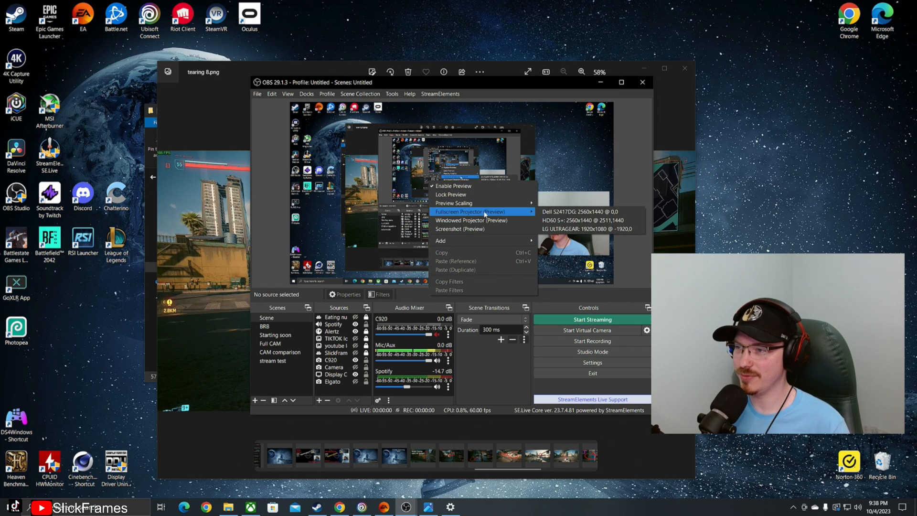
pyautogui.moveTo(582, 220)
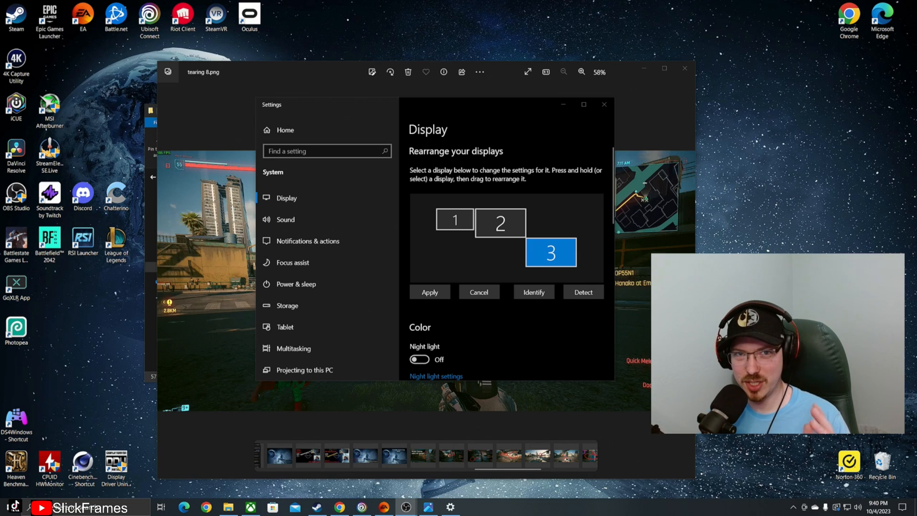
pyautogui.moveTo(453, 43)
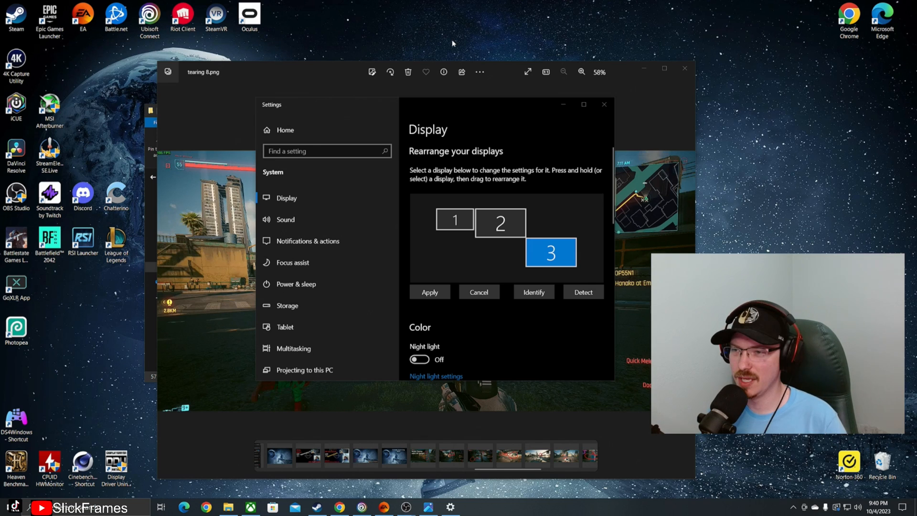